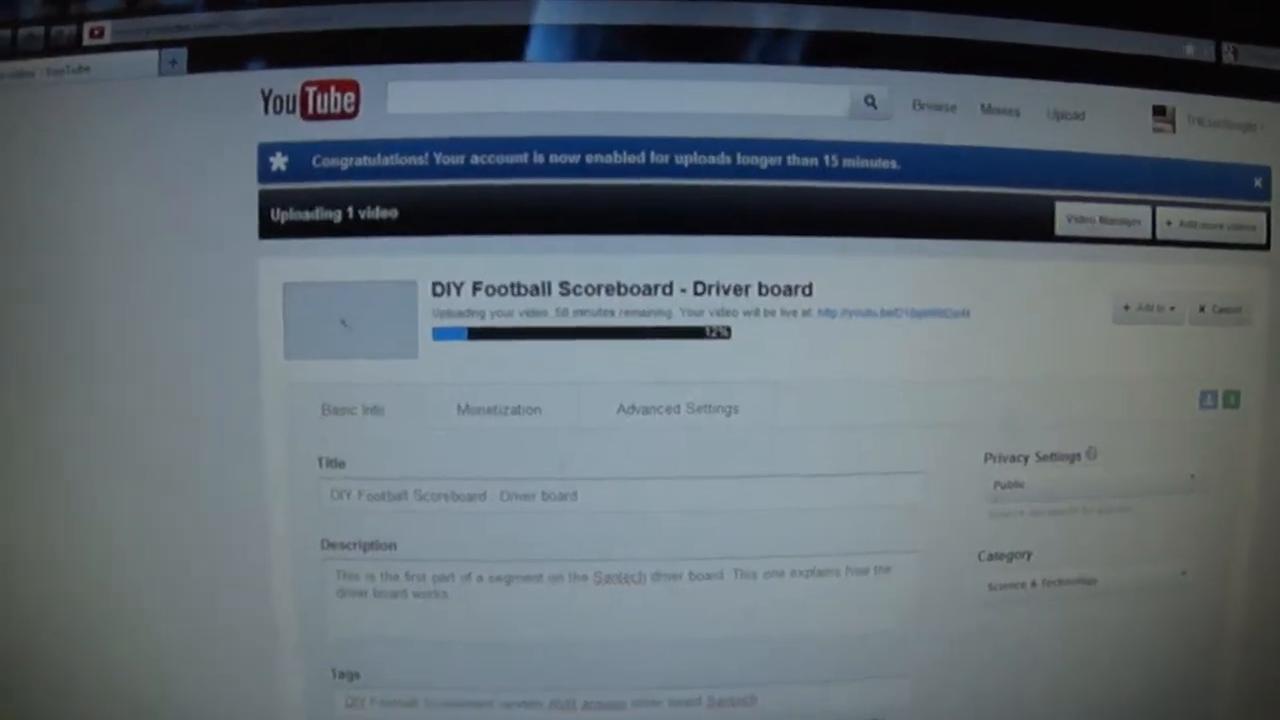
Scroll the schematic down to the ST7536 modem and 555 timer section
scroll("down", 3)
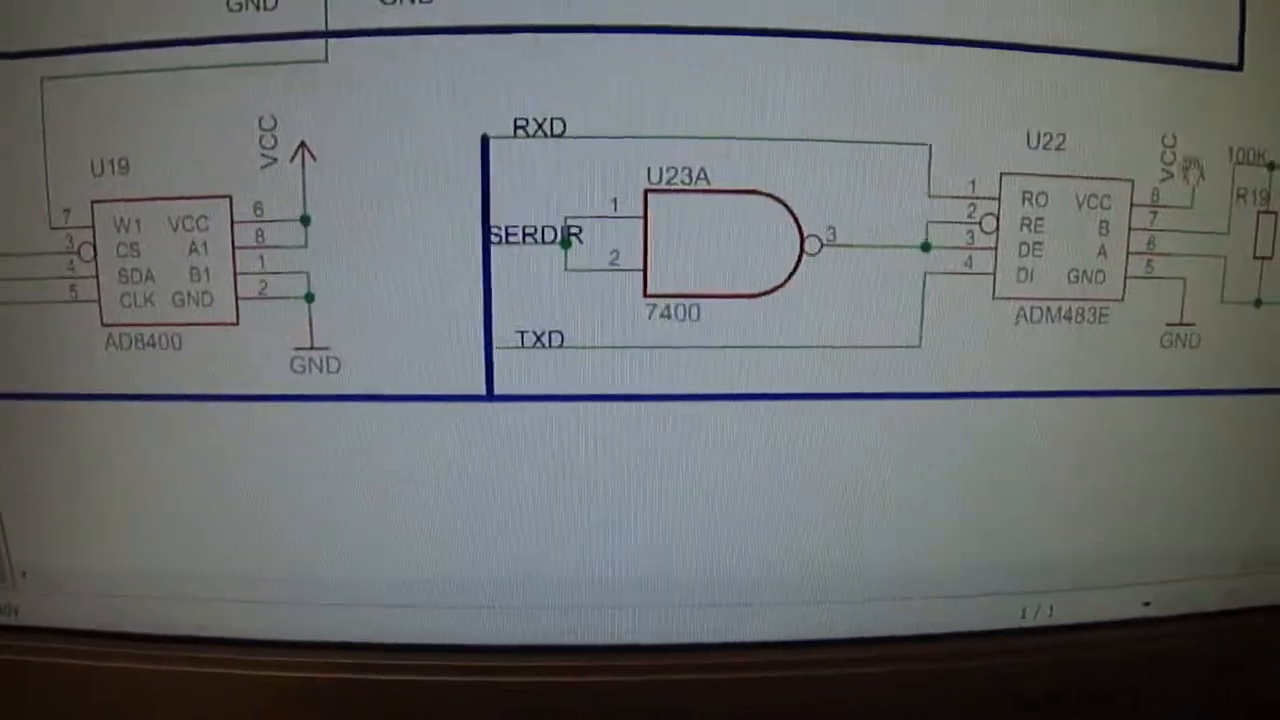
scroll("down", 3)
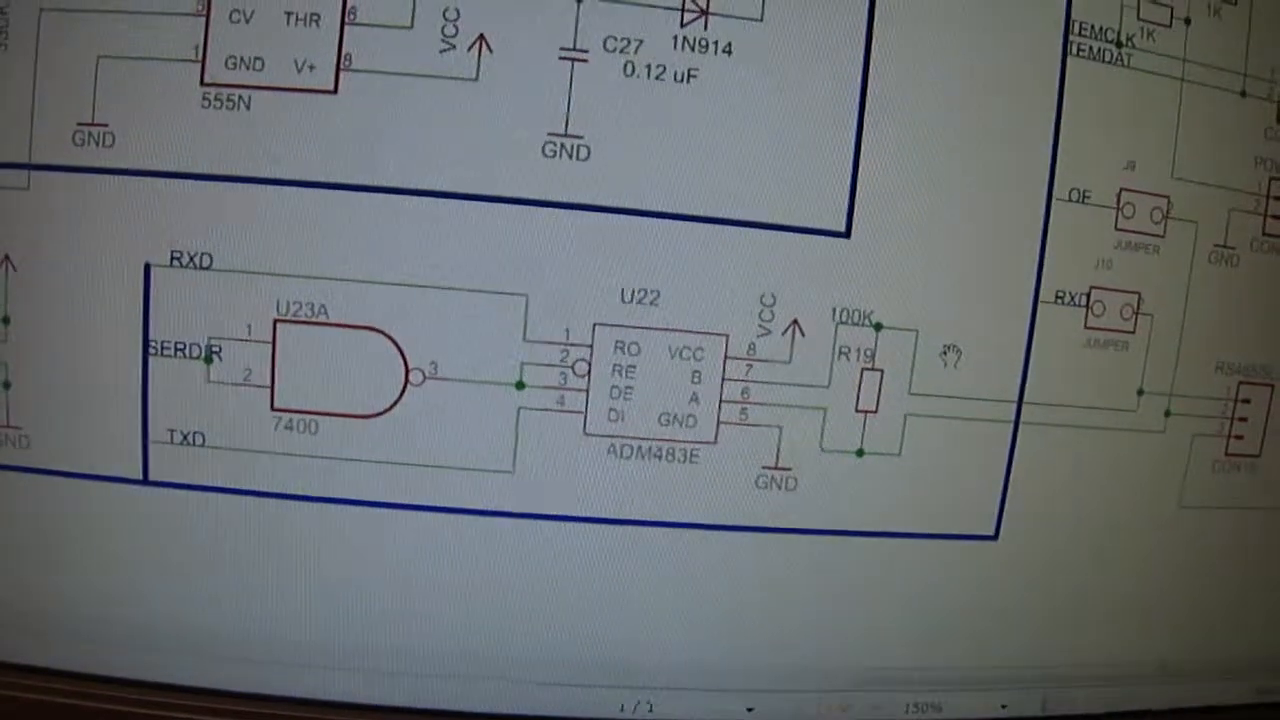
scroll("down", 3)
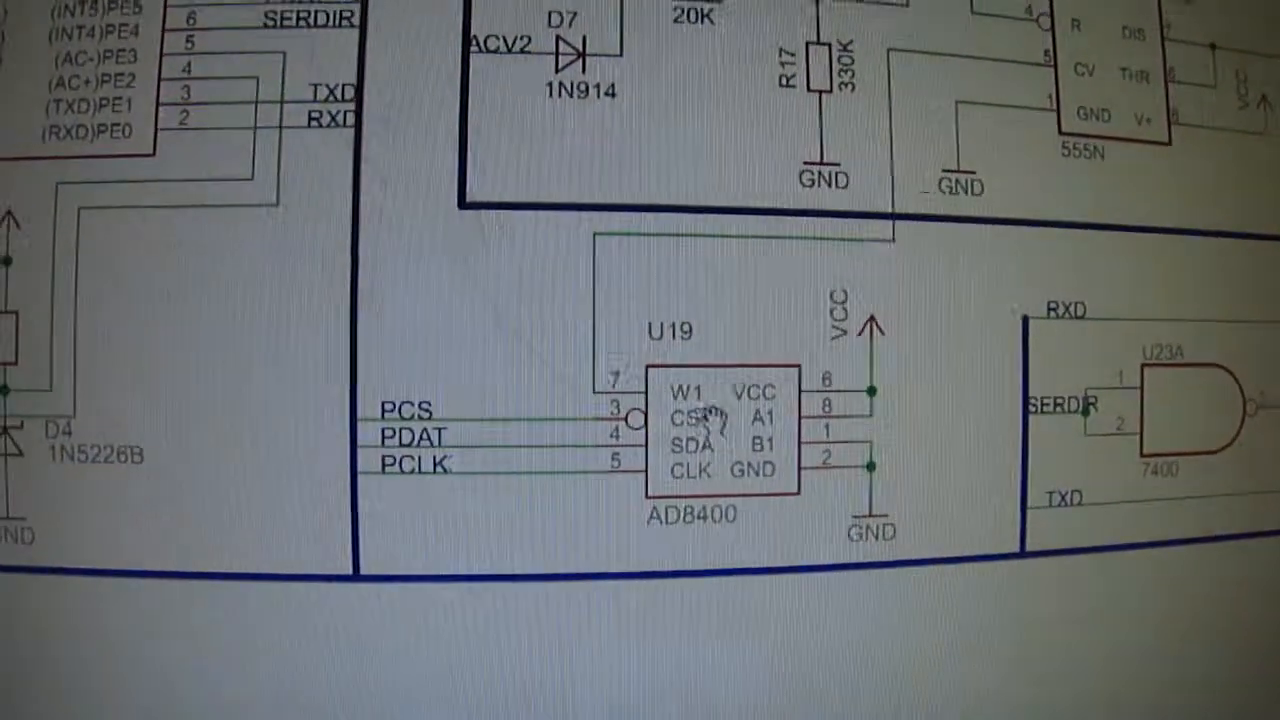
scroll("down", 3)
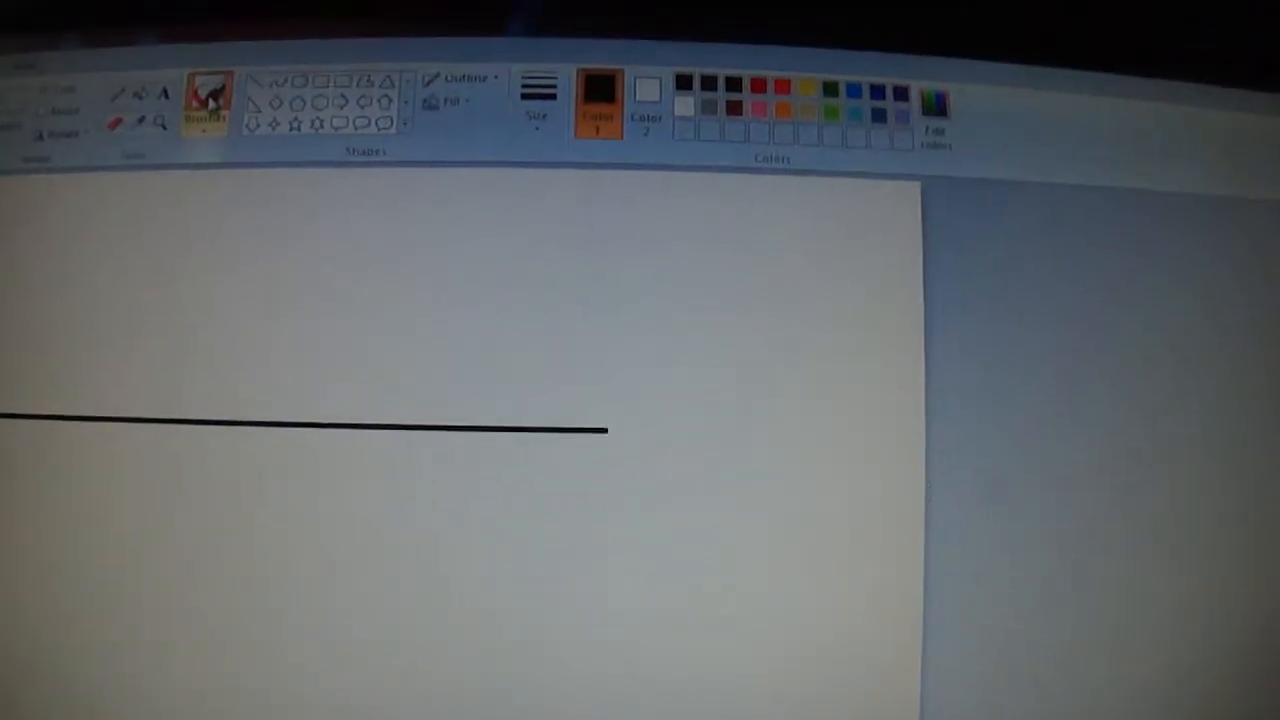
left_click(208, 100)
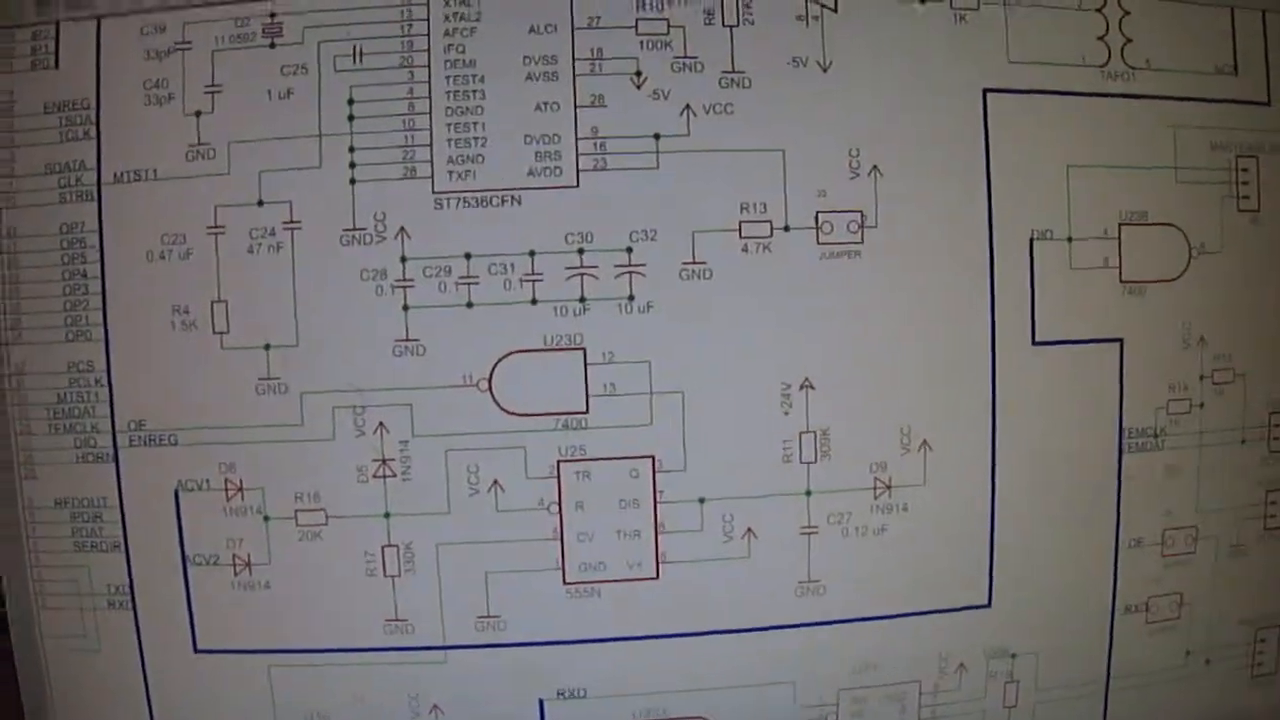
Scroll down to the 555N timer (U25), with the AD8400 and ADM483E below it
scroll("down", 3)
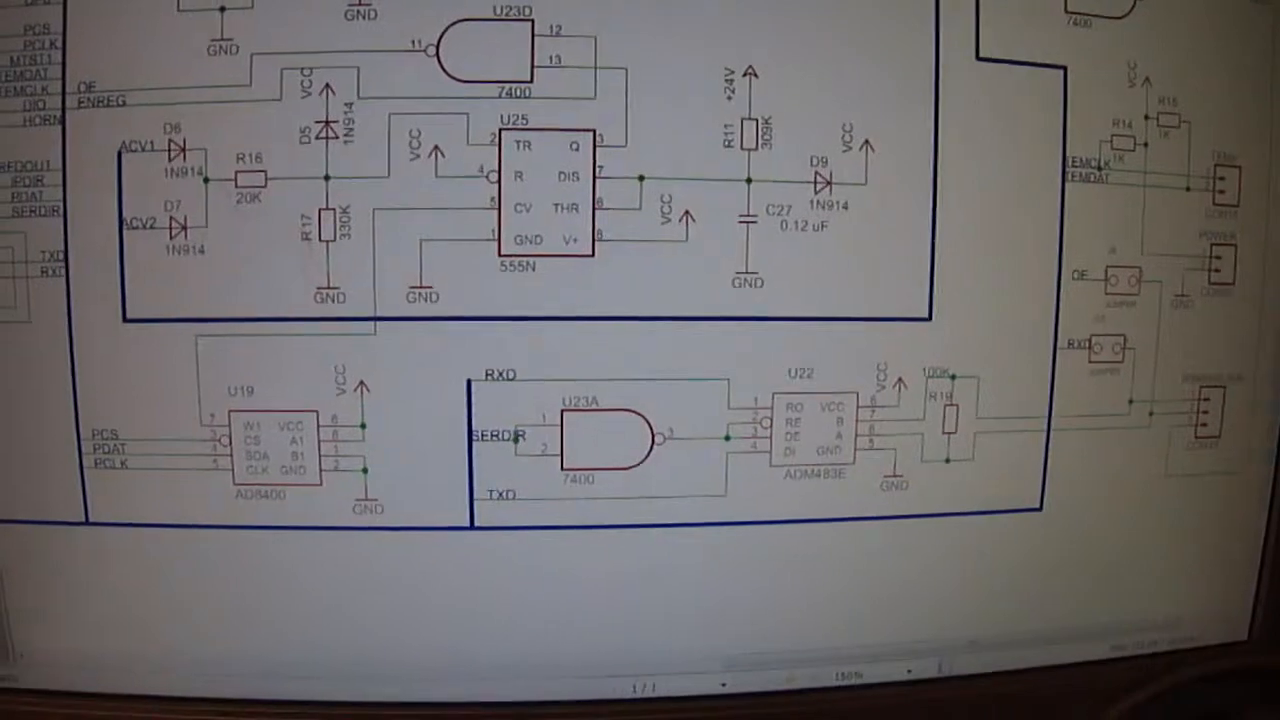